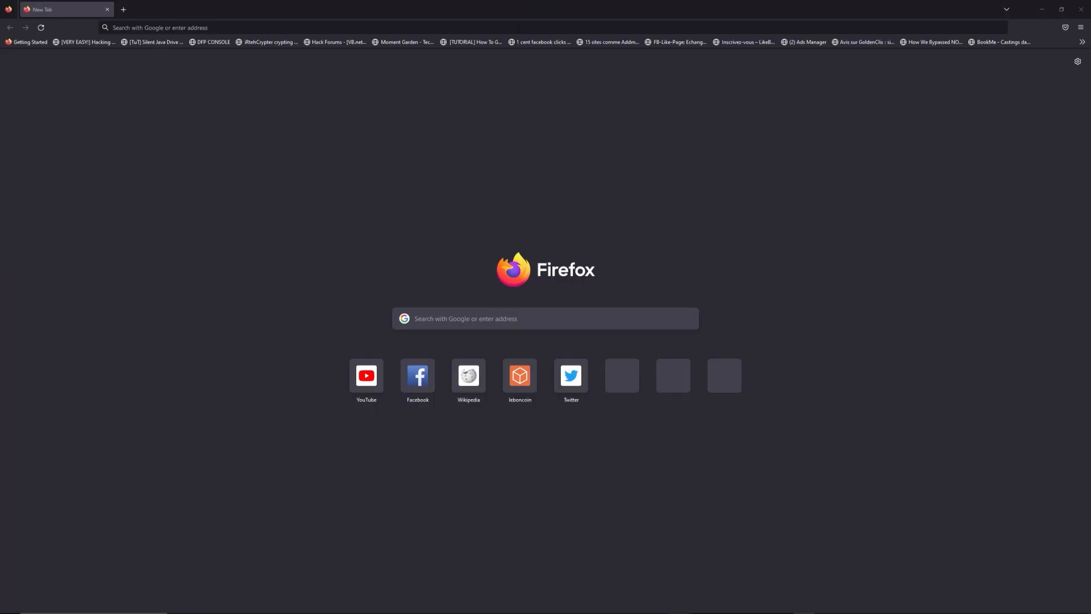
# - Enter 'freewebtools.com/192.168' in the Firefox address bar
pyautogui.write('freewebtools.')
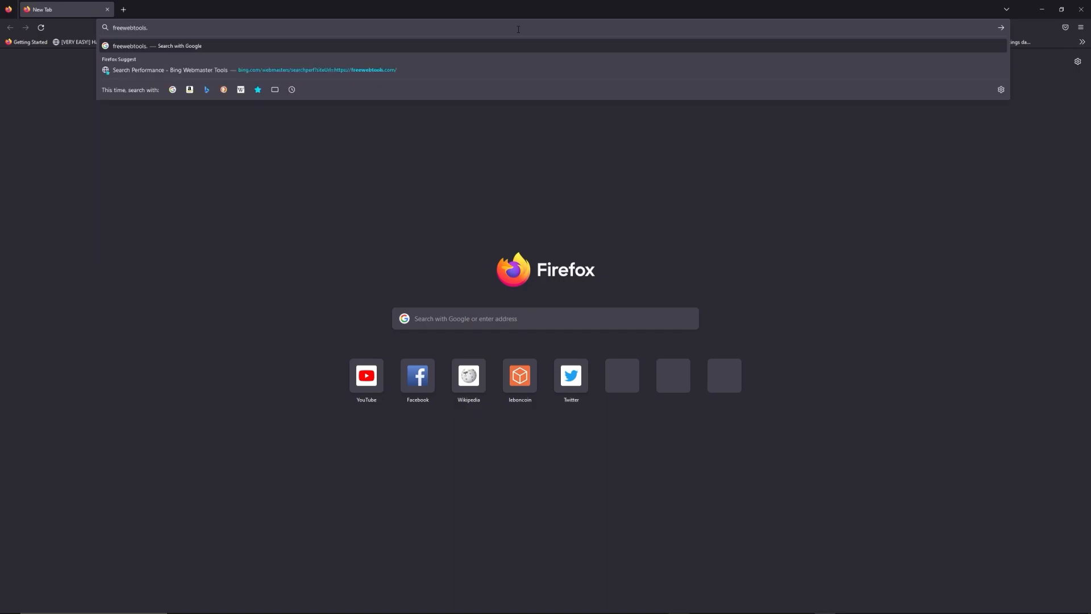
pyautogui.write('com')
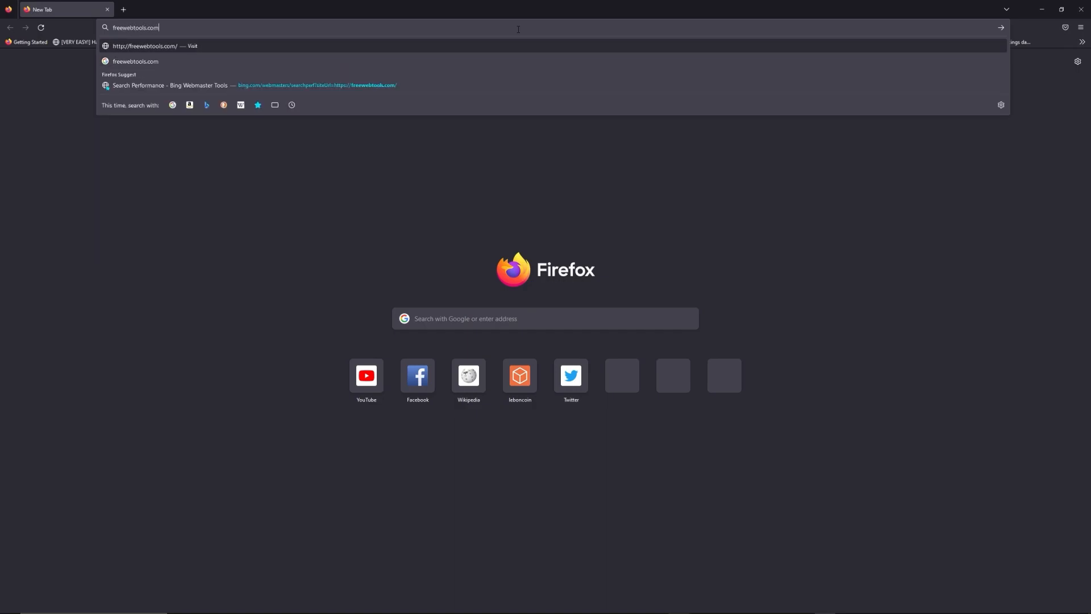
pyautogui.write('/192.')
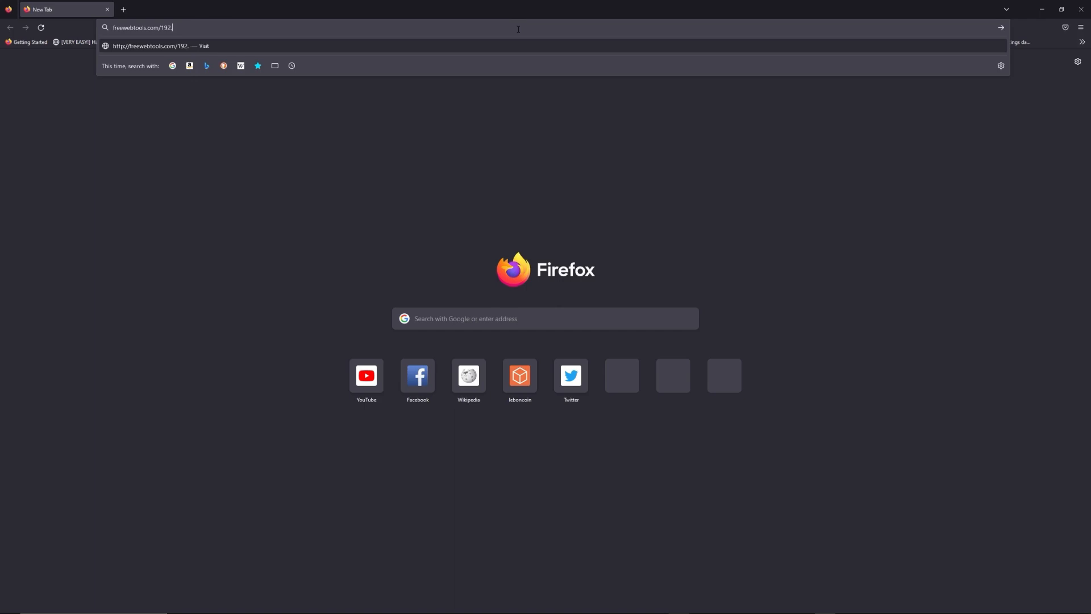
pyautogui.write('168')
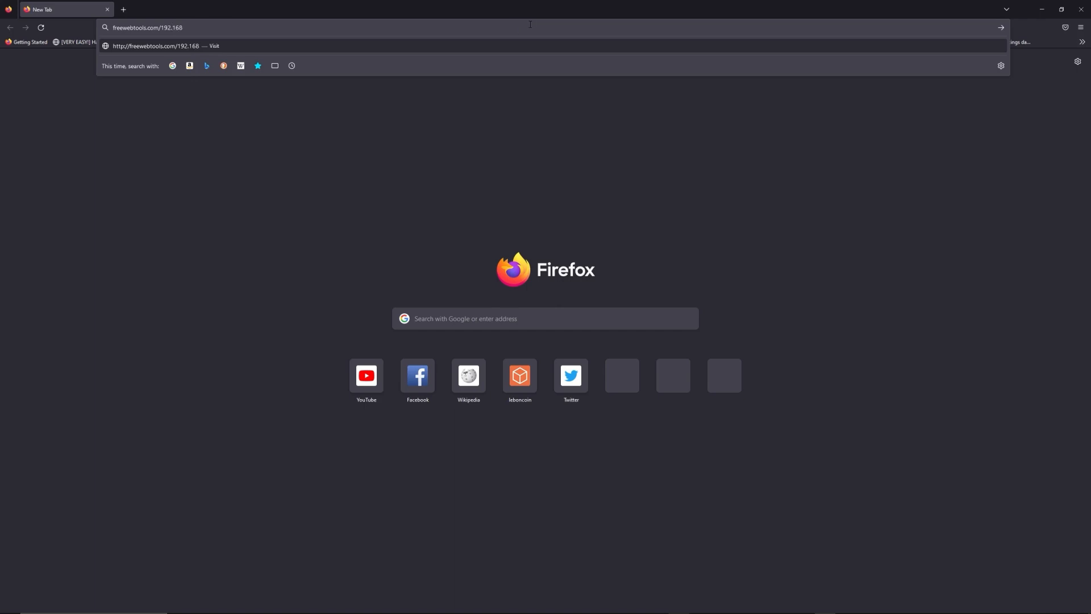
pyautogui.moveTo(688, 4)
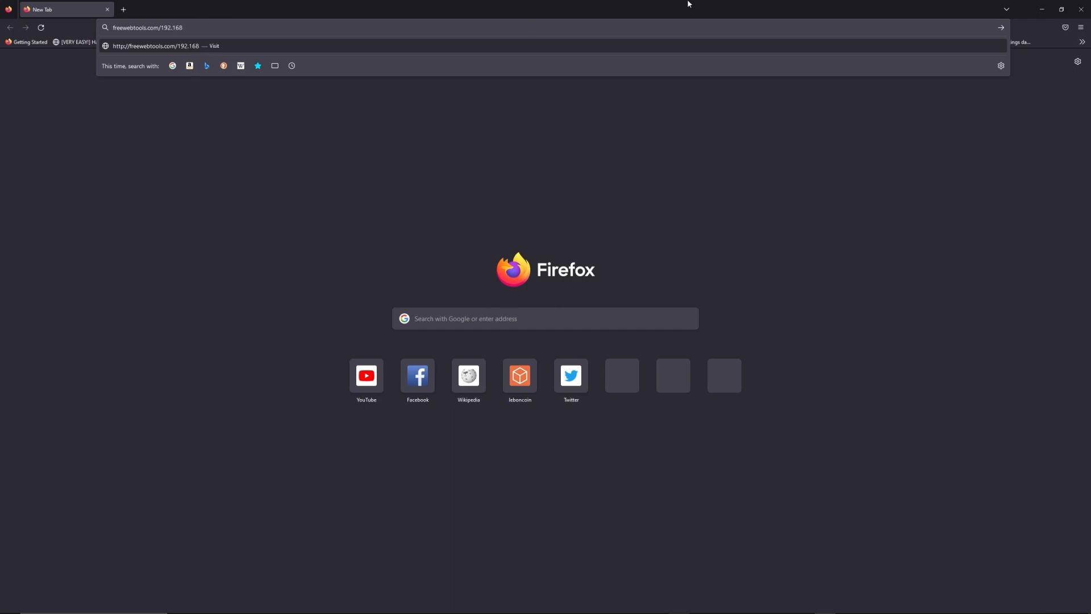
pyautogui.moveTo(708, 19)
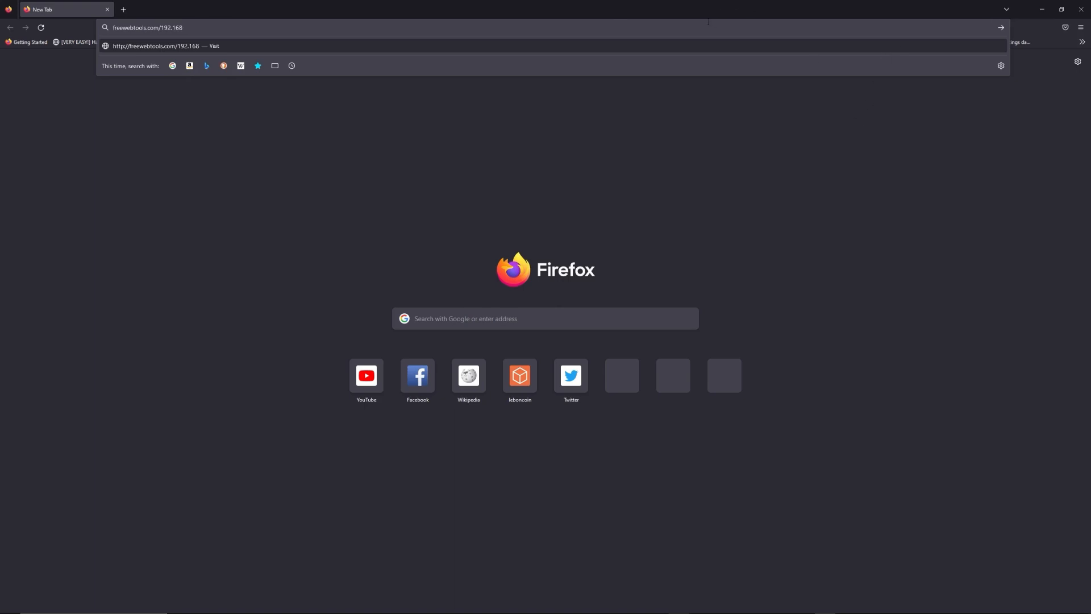
# - Load the FreeWebTools 192.168 guide and scroll to 'How to login 192.168 in 5 Steps'
pyautogui.press('Return')
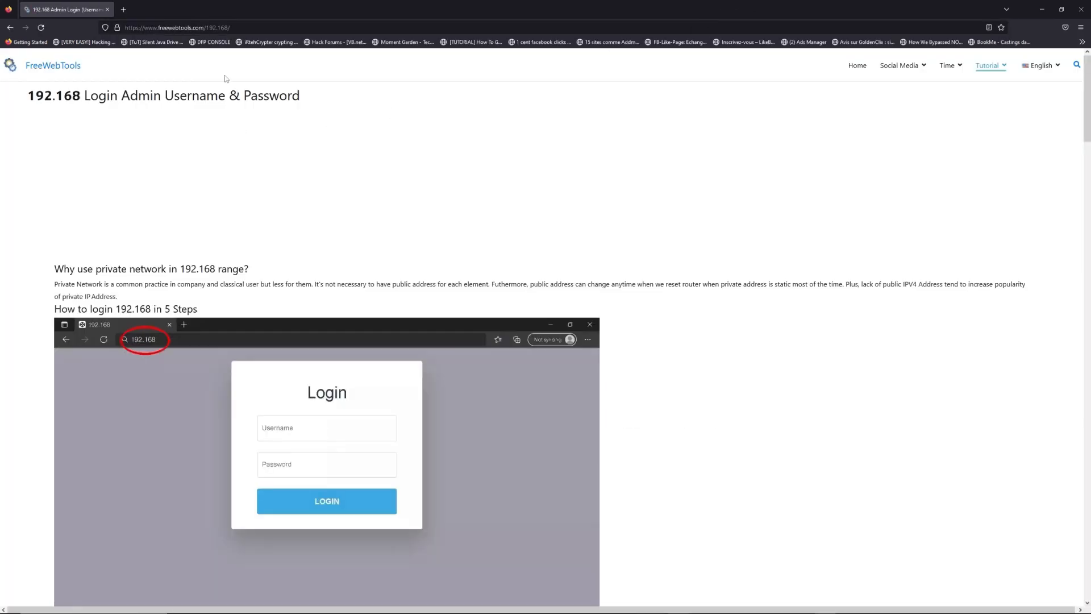
pyautogui.scroll(-3)
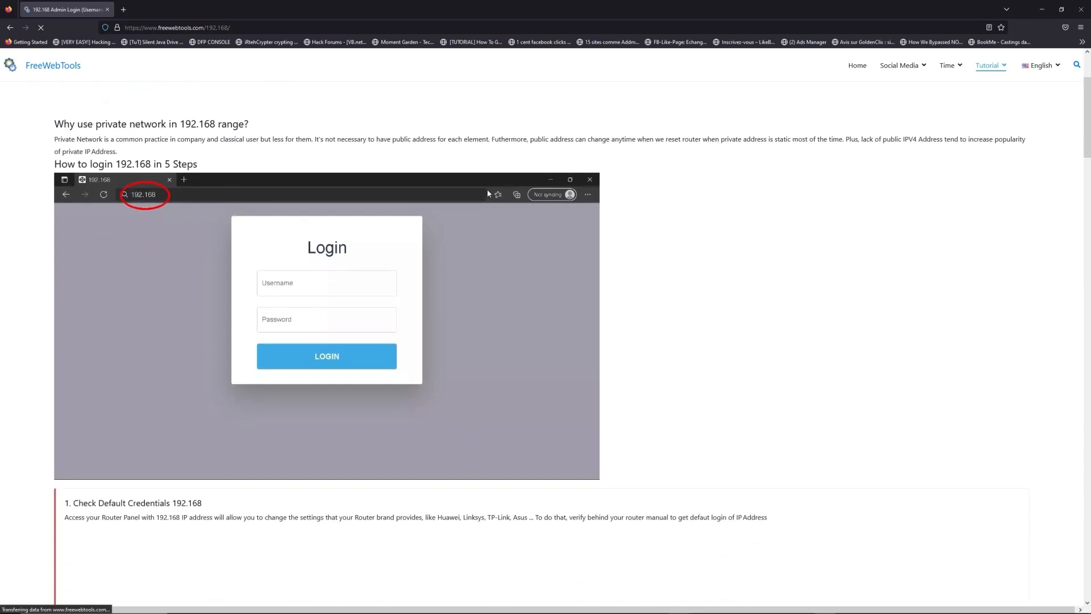
pyautogui.scroll(-3)
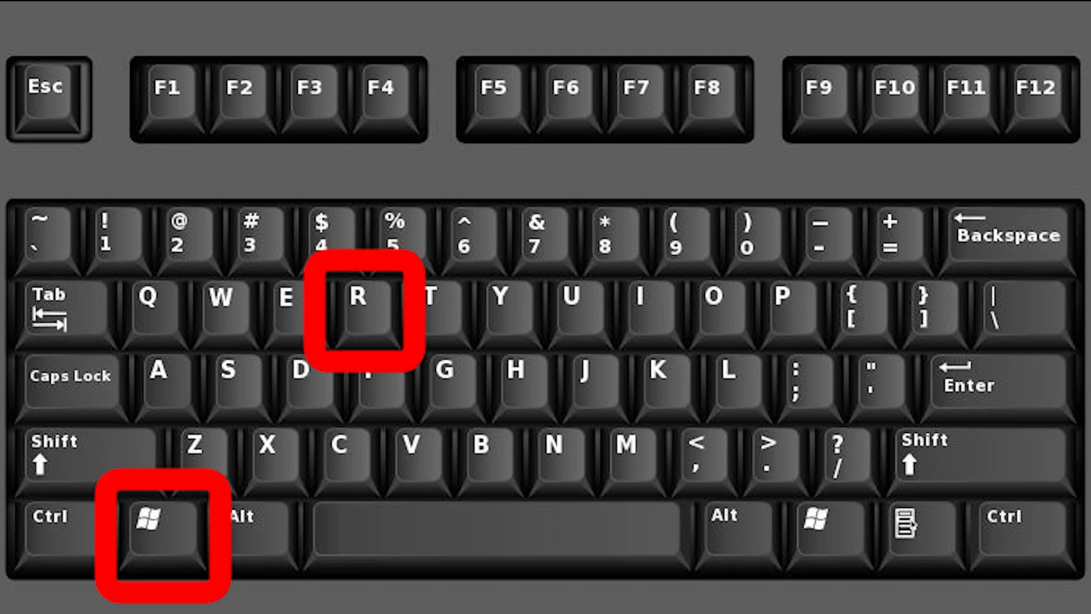
# - Run cmd from the Windows Run box to start the command prompt
pyautogui.press('win+r')
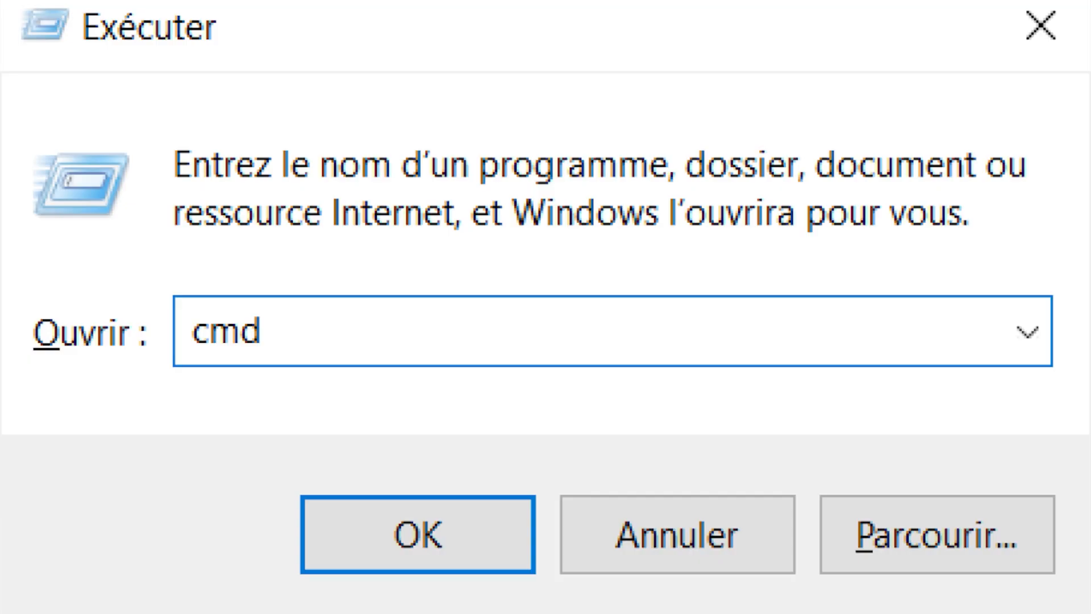
pyautogui.click(416, 534)
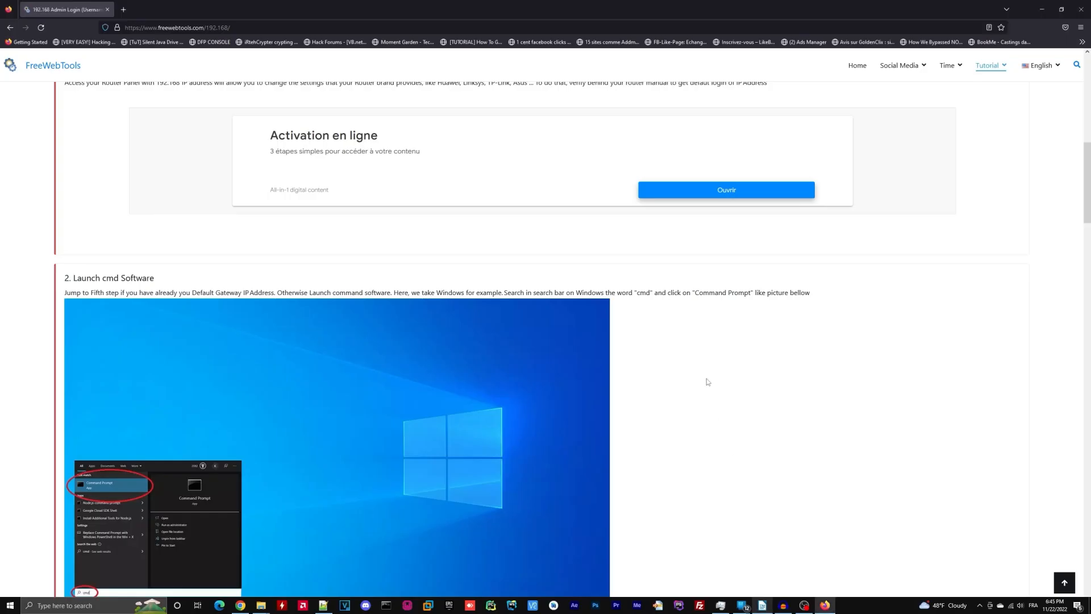
# - Filter the router username and password list by typing 192.168 in 'Search your IP'
pyautogui.scroll(-3)
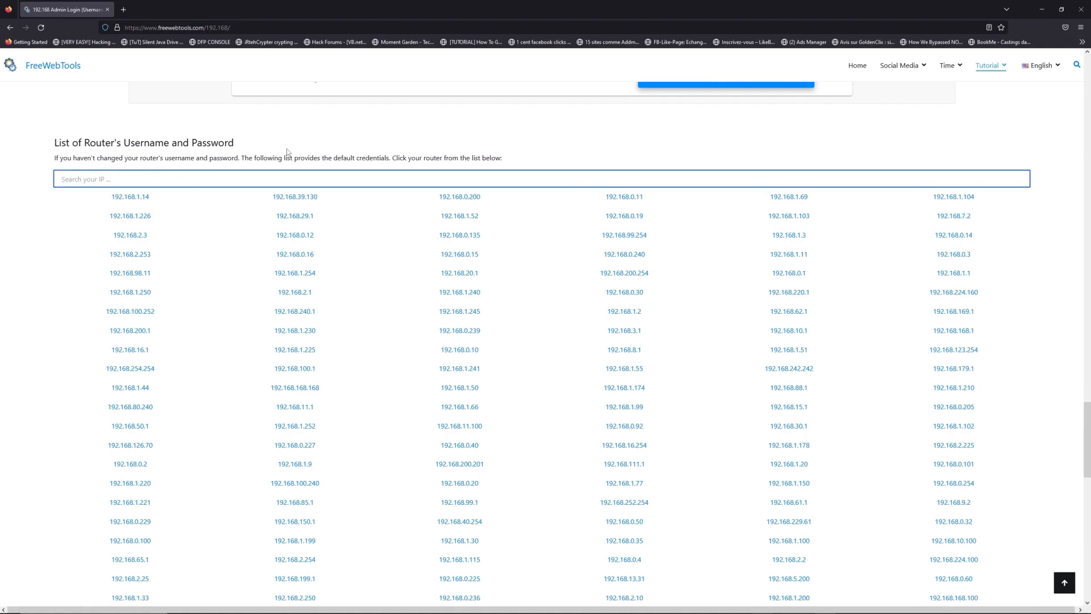
pyautogui.moveTo(287, 152)
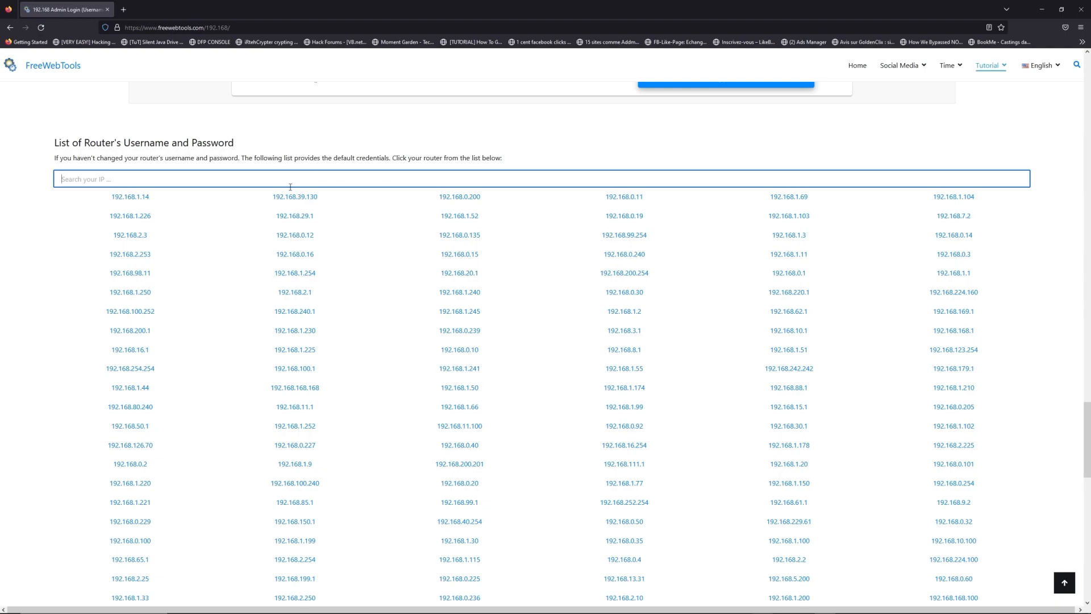
pyautogui.write('192')
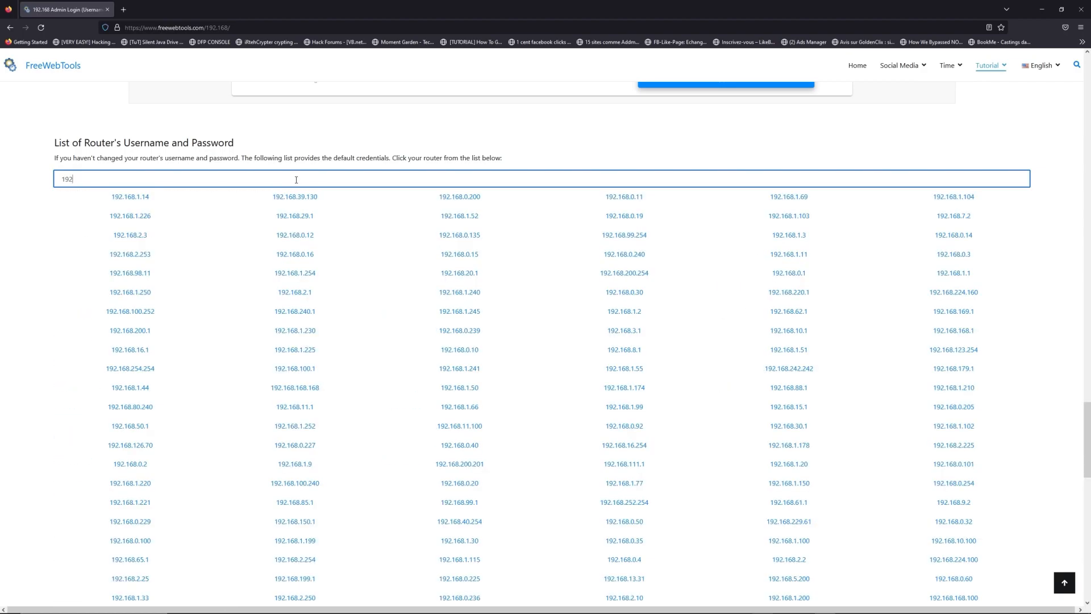
pyautogui.write('.168.1.1')
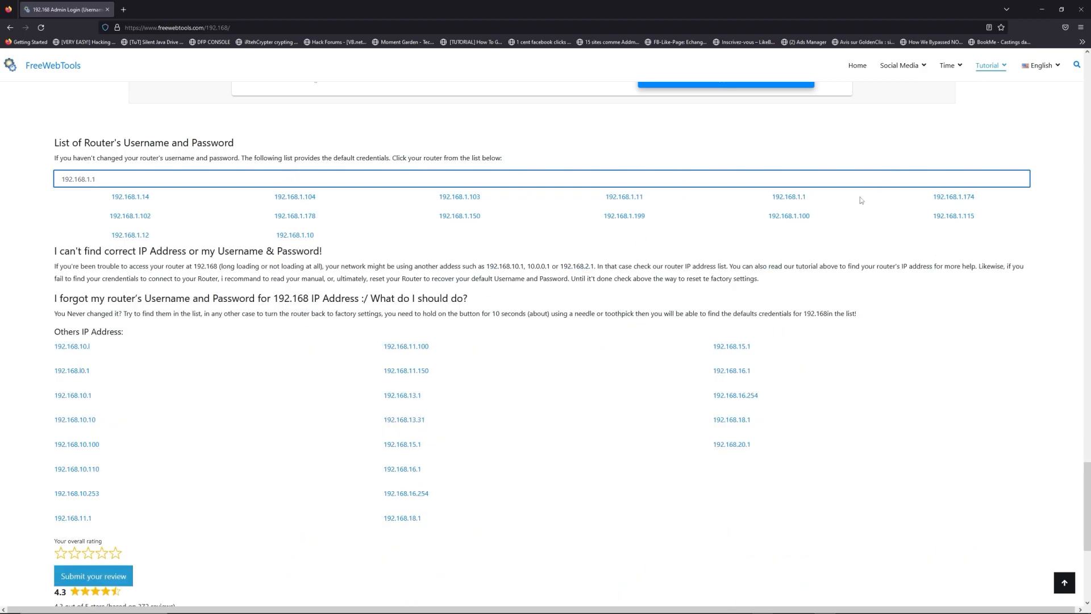
# - Review the 192.168.1.1 credentials table, then open the router's 'Box - Accueil' page
pyautogui.click(787, 197)
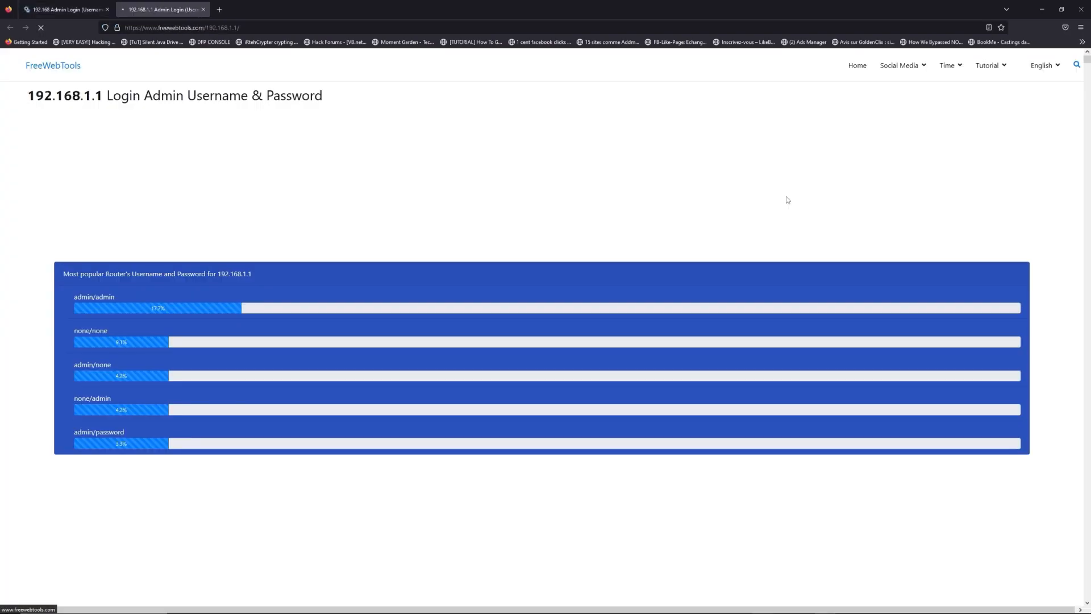
pyautogui.scroll(-3)
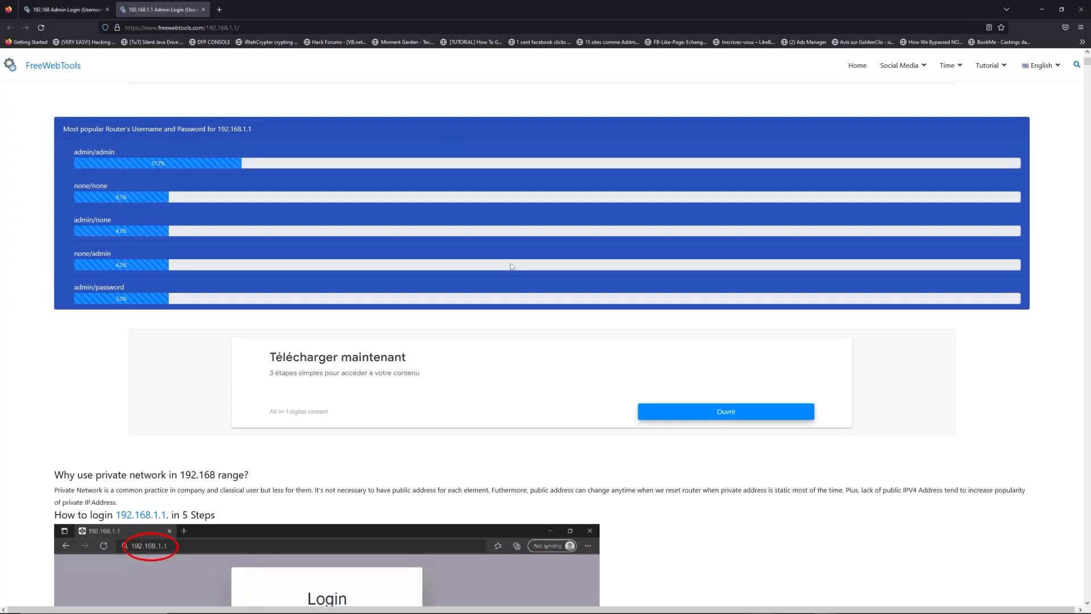
pyautogui.scroll(-3)
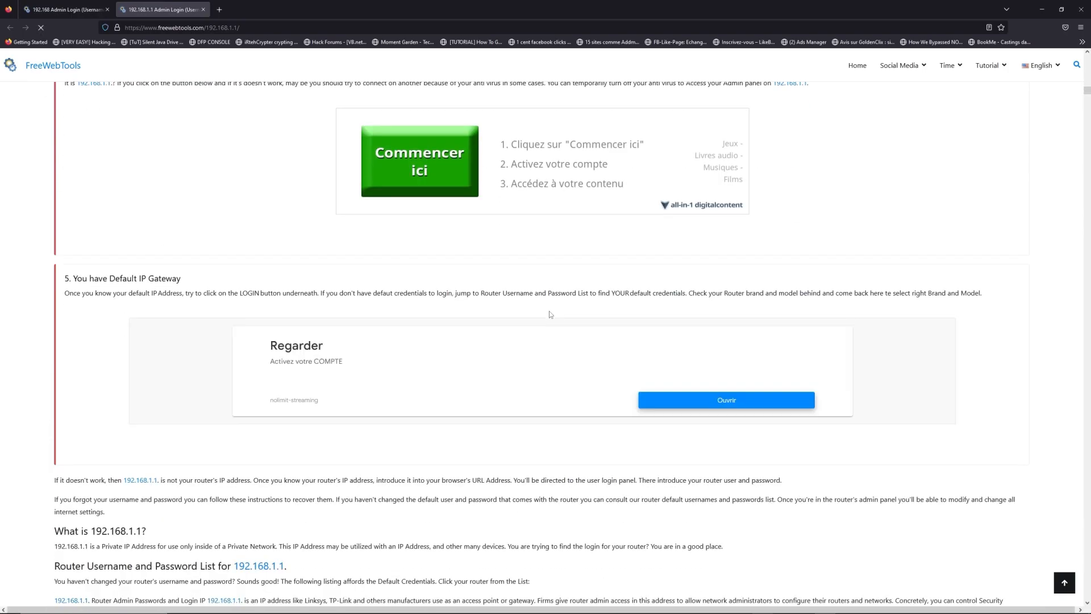
pyautogui.scroll(-3)
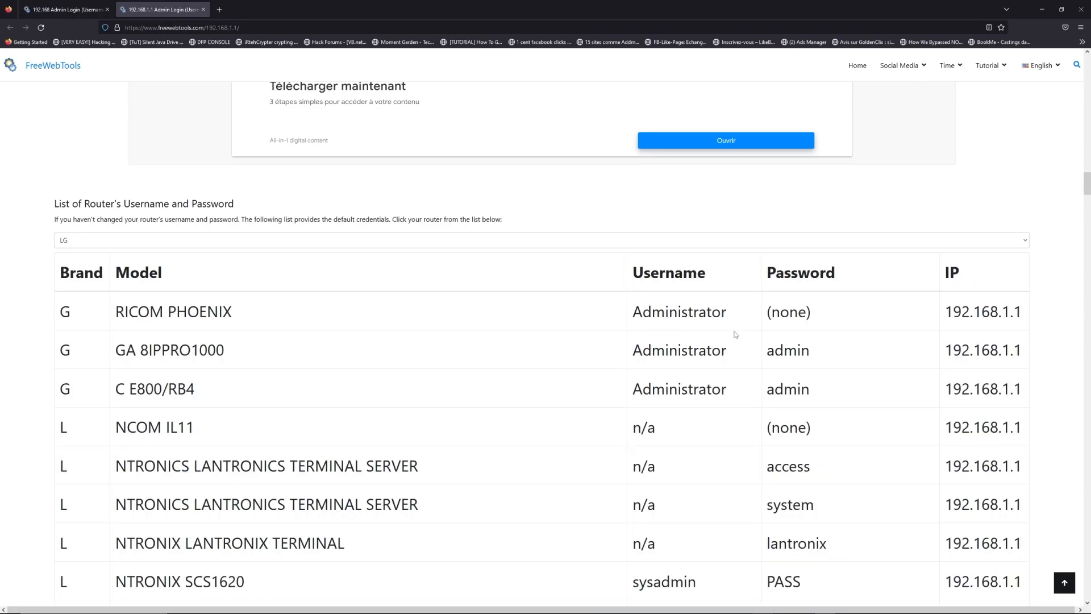
pyautogui.scroll(-3)
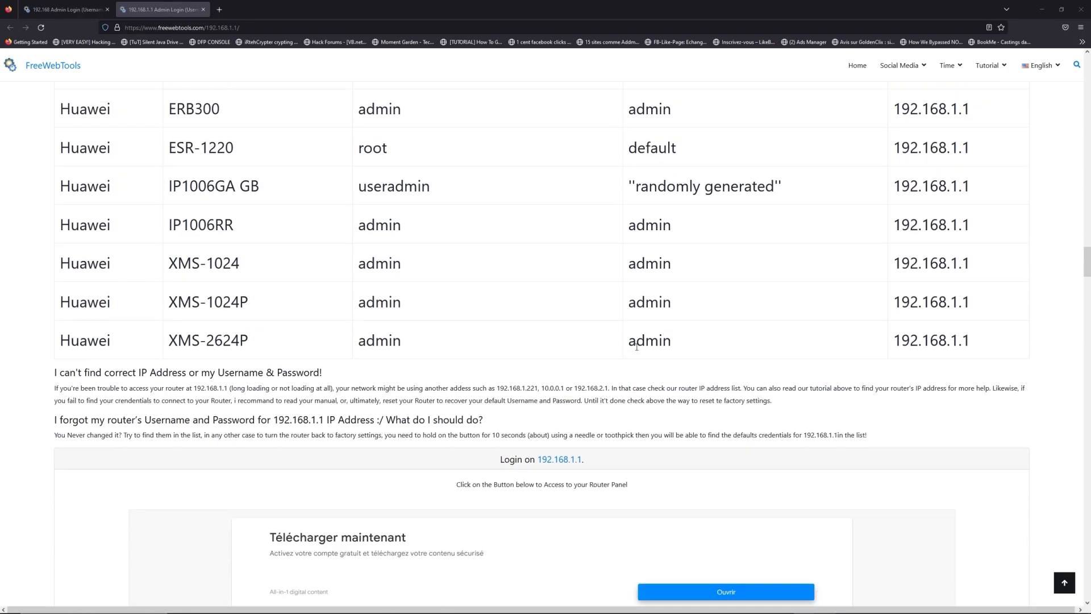
pyautogui.scroll(-3)
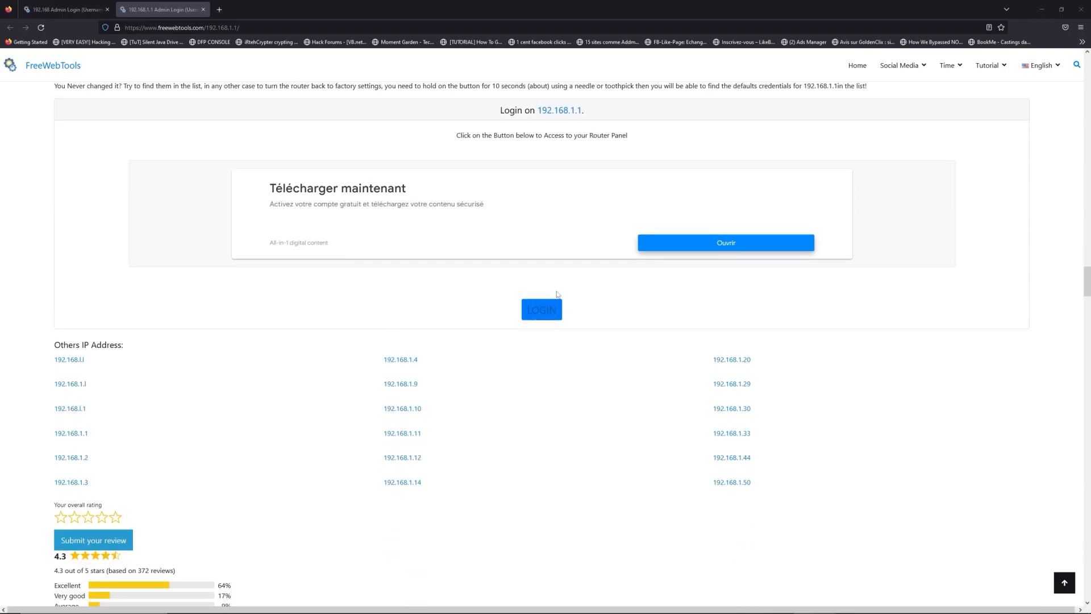
pyautogui.click(542, 309)
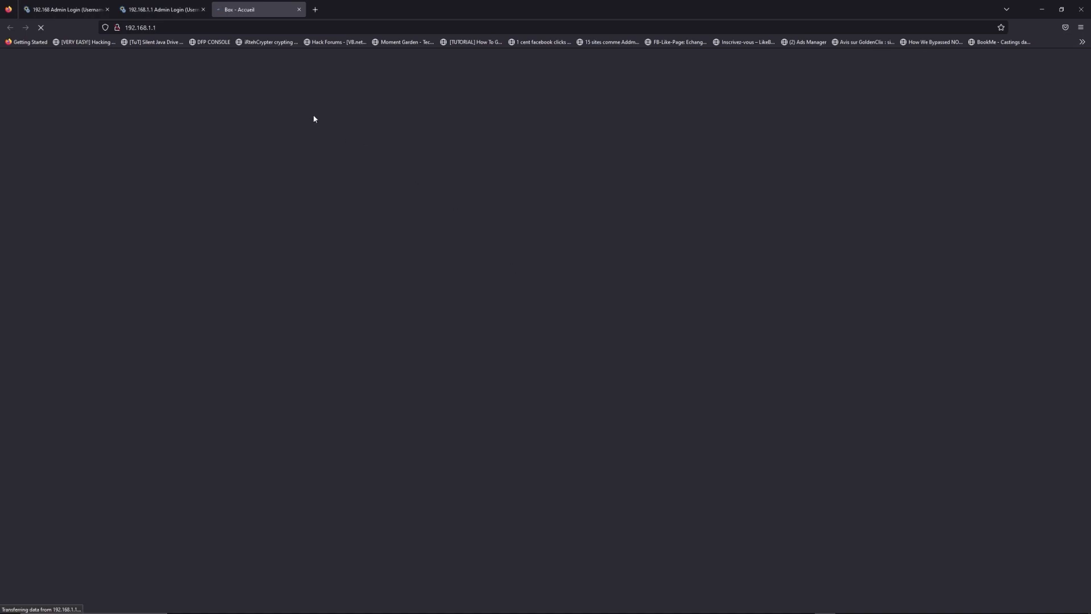